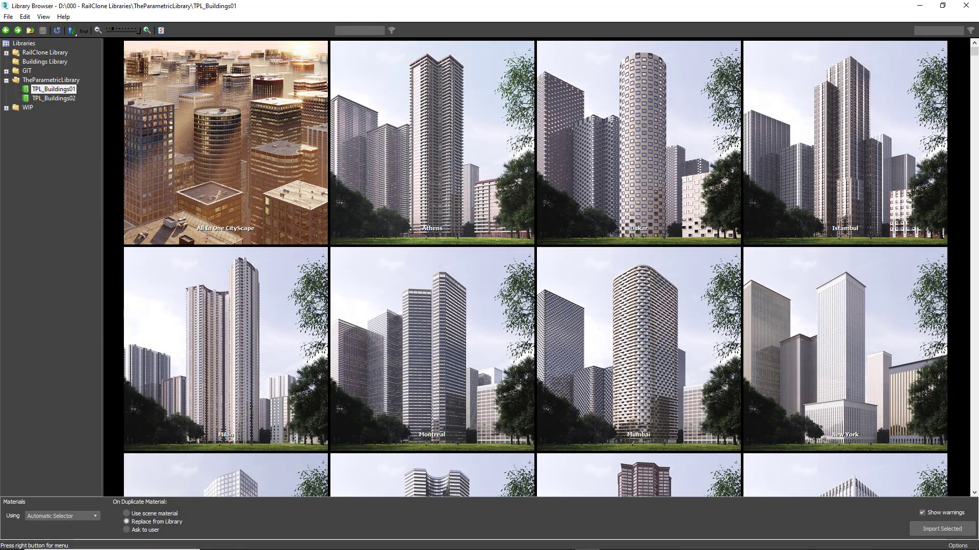
Leave the TPL_Buildings01 collection in the Library Browser and return to the viewport.
{"action": "left_click", "coordinate": [54, 99]}
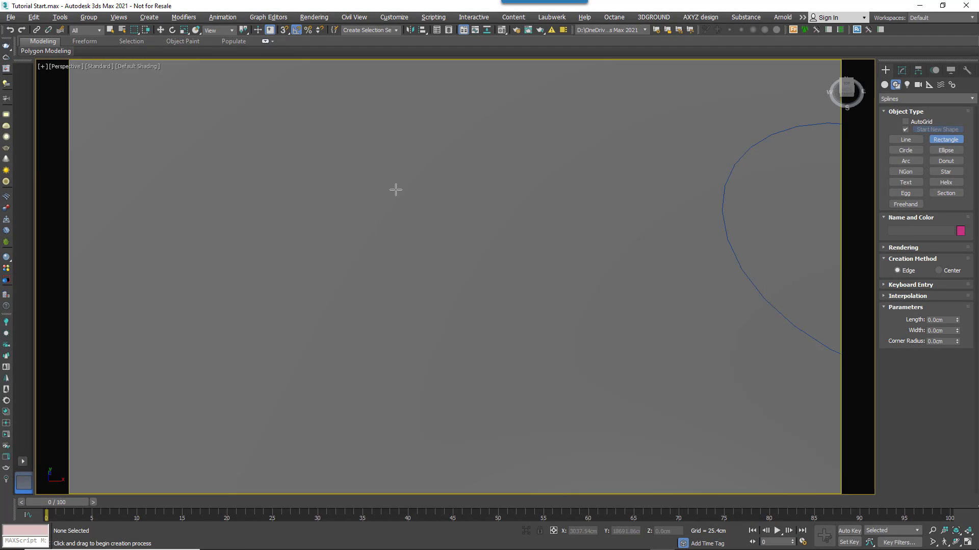
{"action": "mouse_move", "coordinate": [331, 145]}
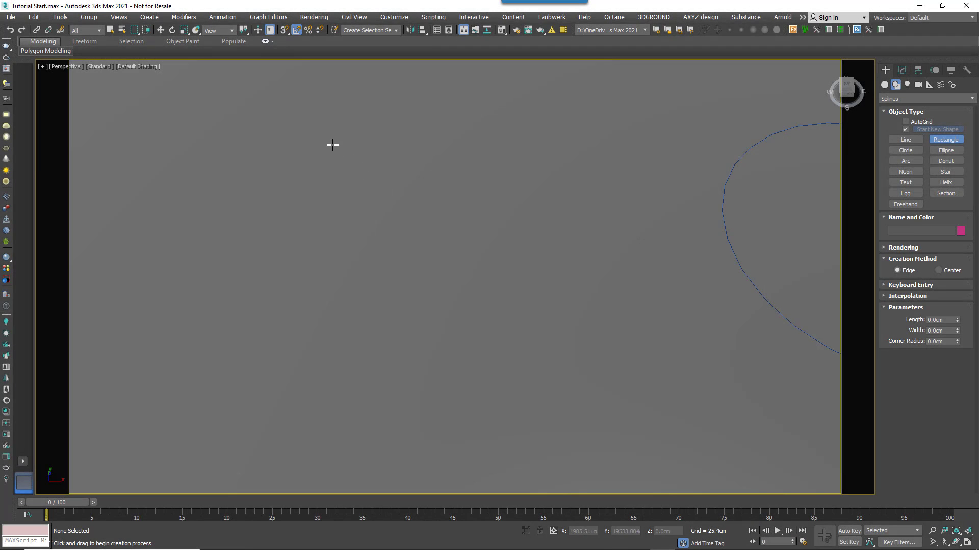
Drag out a new RailClone Pro object and expand its Style and Base Objects rollouts.
{"action": "left_click_drag", "start_coordinate": [331, 144], "coordinate": [585, 346]}
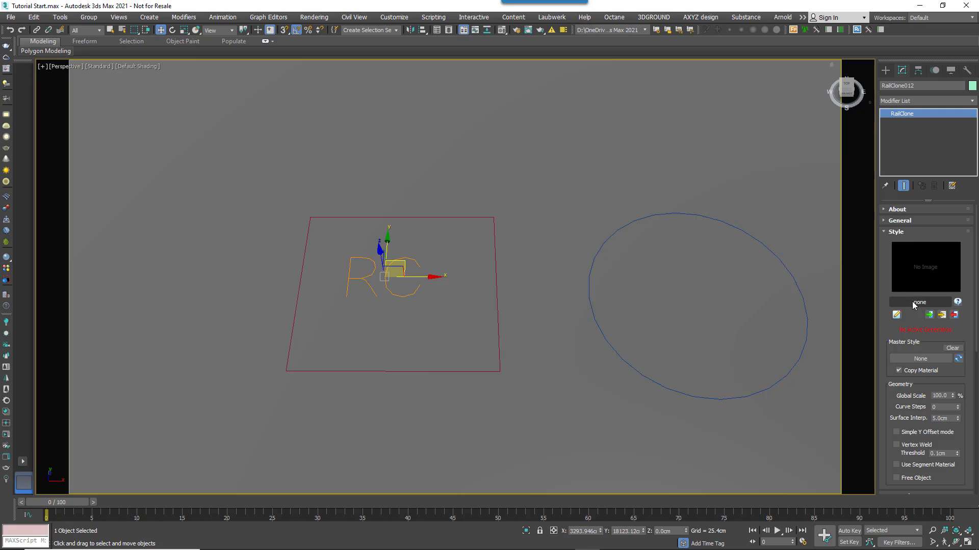
{"action": "left_click", "coordinate": [918, 301]}
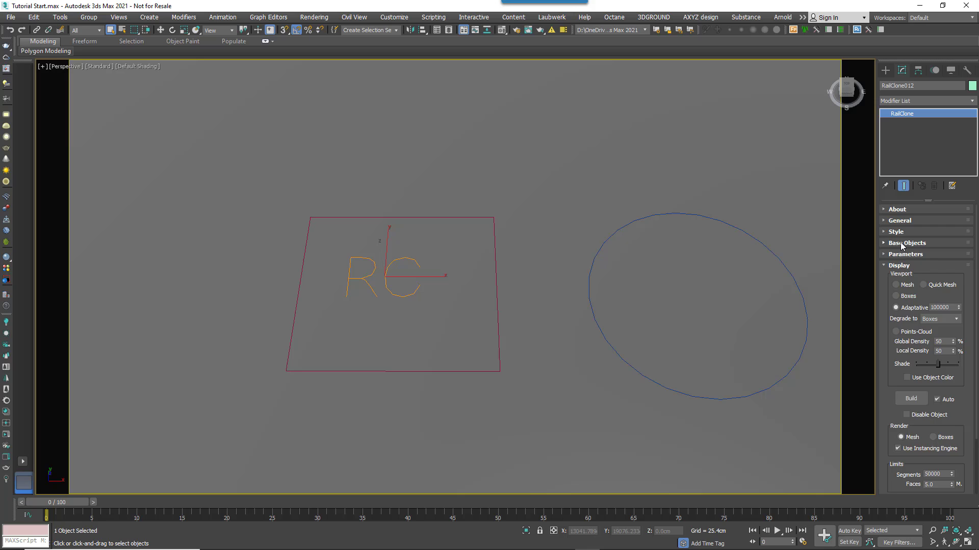
{"action": "left_click", "coordinate": [907, 242]}
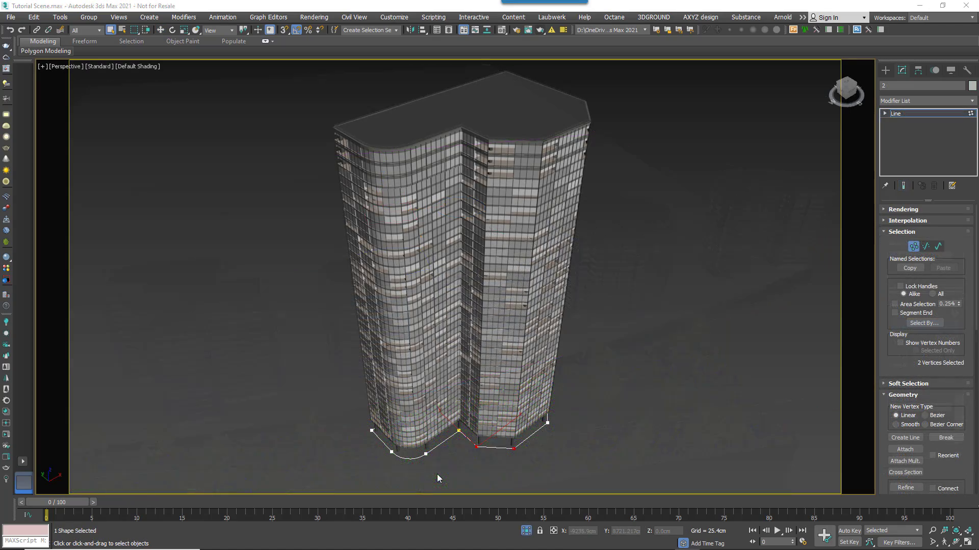
Box-select the curved footprint vertices and convert them to Corner type.
{"action": "left_click_drag", "start_coordinate": [437, 478], "coordinate": [388, 453]}
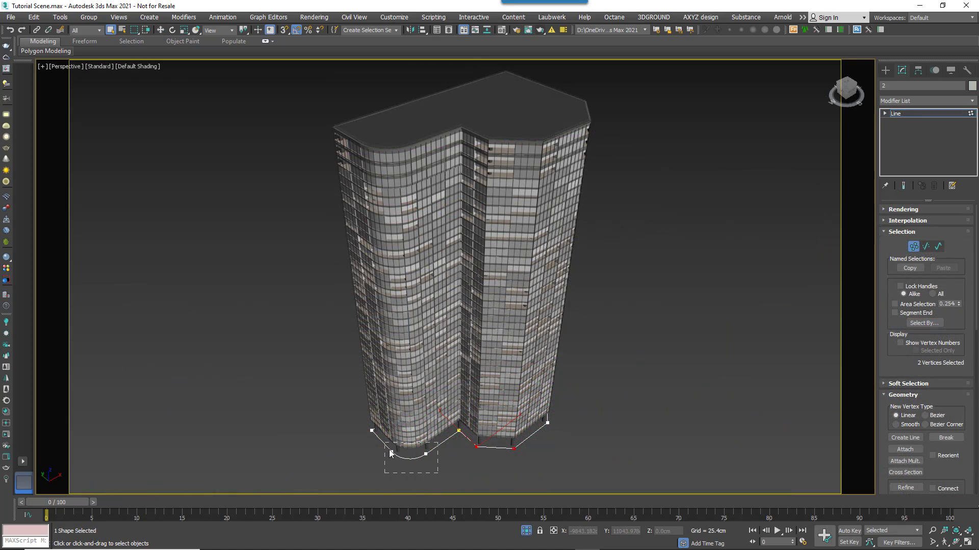
{"action": "right_click", "coordinate": [390, 453]}
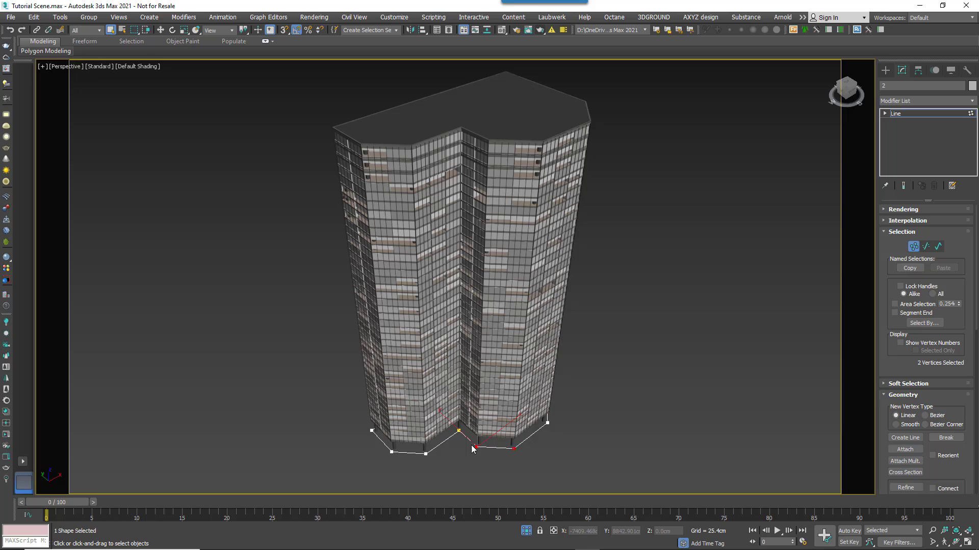
{"action": "right_click", "coordinate": [472, 449]}
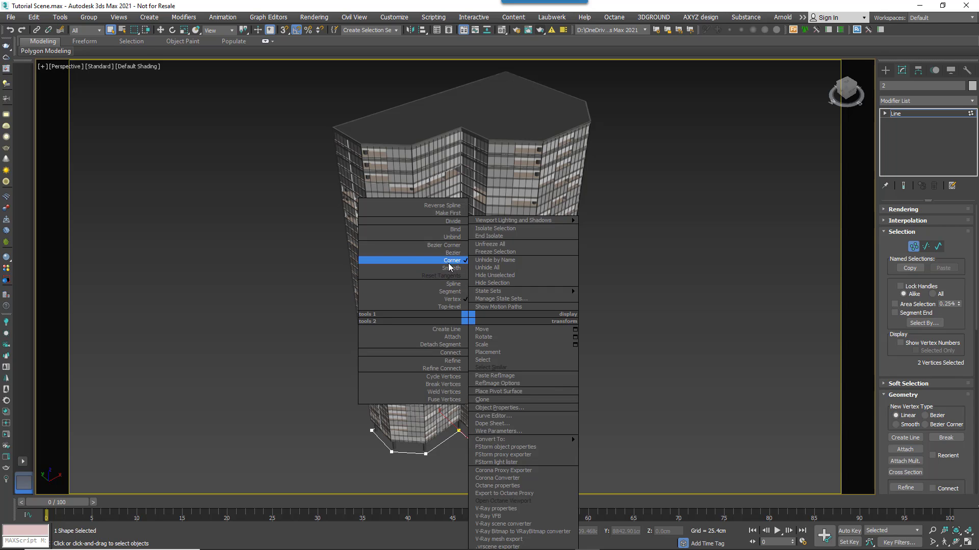
{"action": "left_click", "coordinate": [450, 260]}
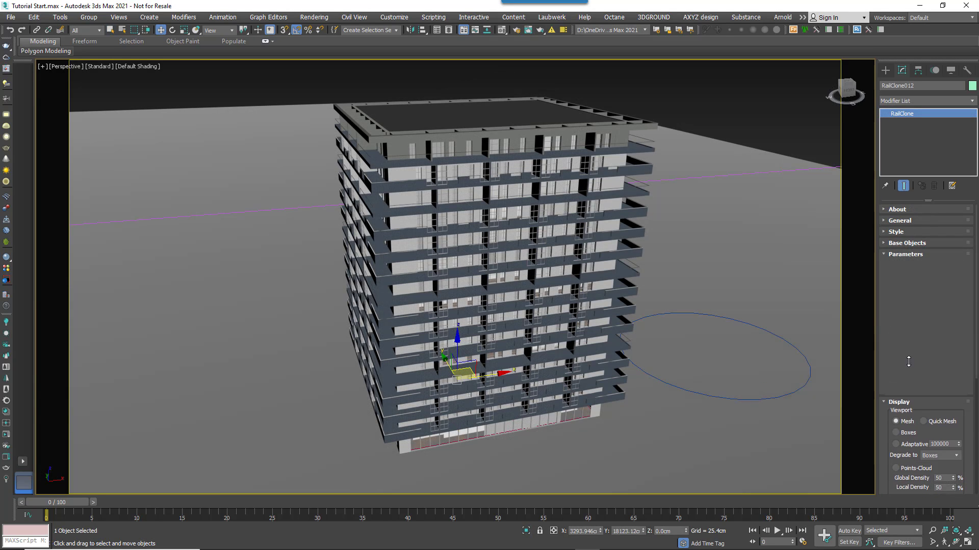
Set the building's Stories and Stories Var parameters to 10 and pick the footprint spline as base object.
{"action": "left_click", "coordinate": [905, 254]}
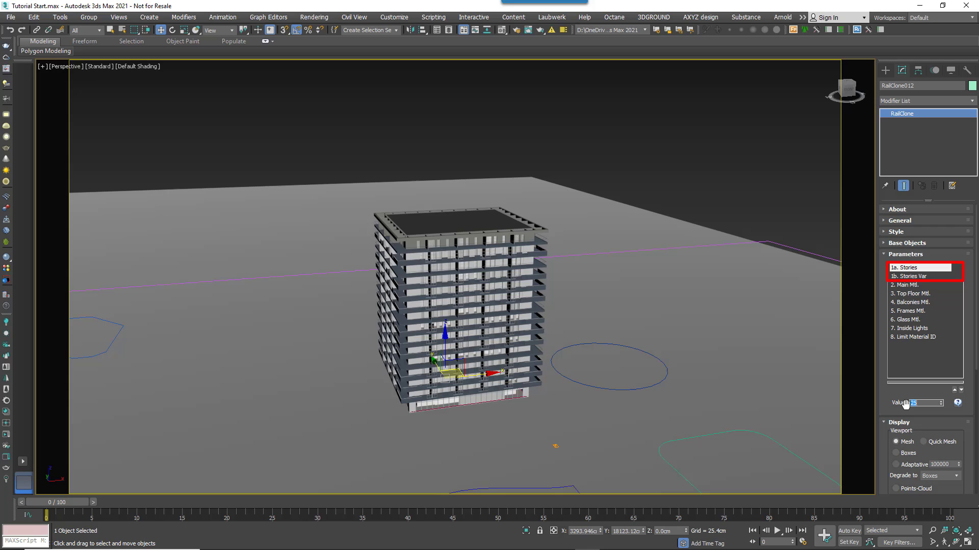
{"action": "type", "text": "10"}
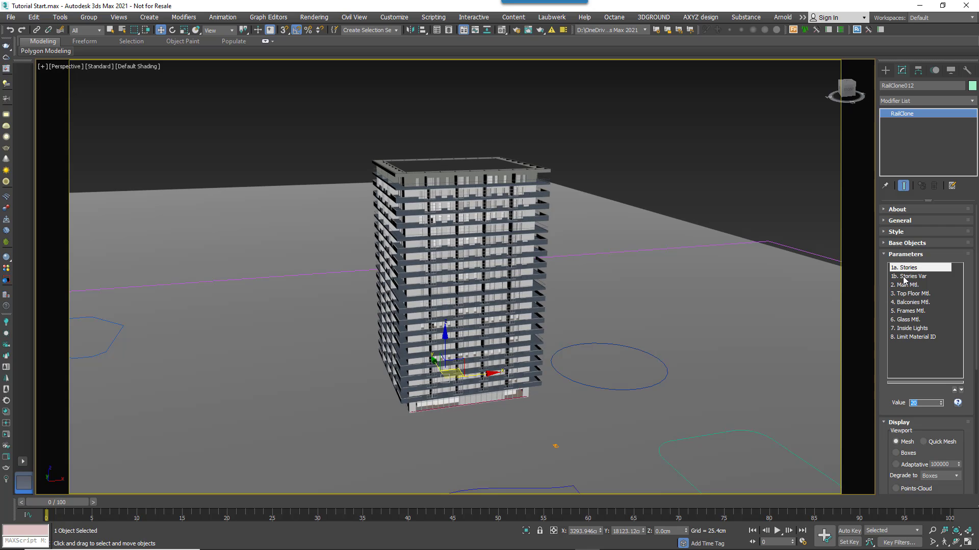
{"action": "left_click", "coordinate": [911, 276]}
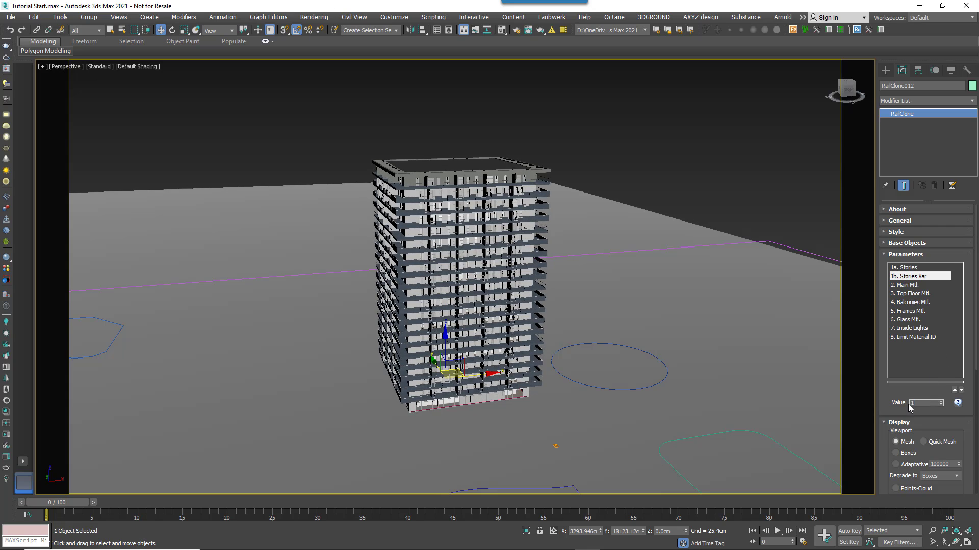
{"action": "type", "text": "10"}
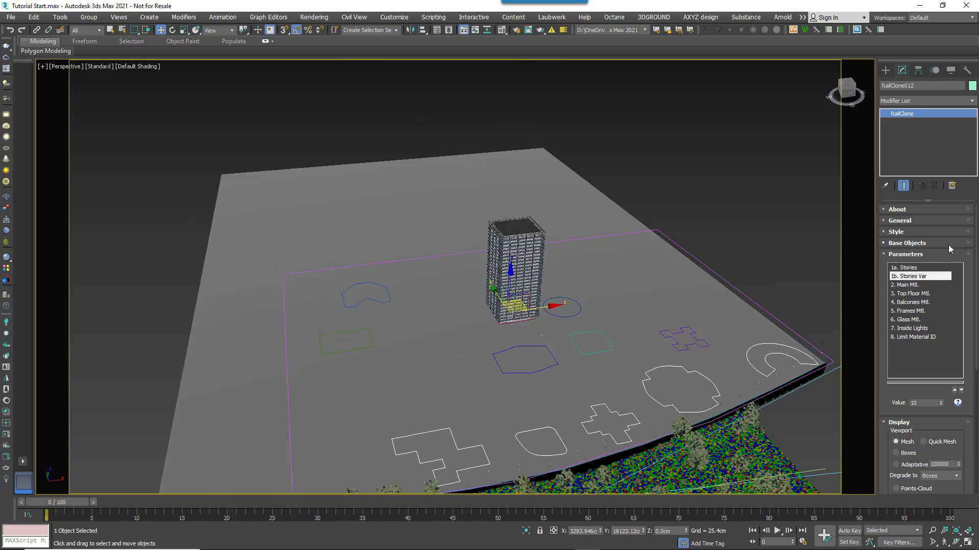
{"action": "left_click", "coordinate": [907, 243]}
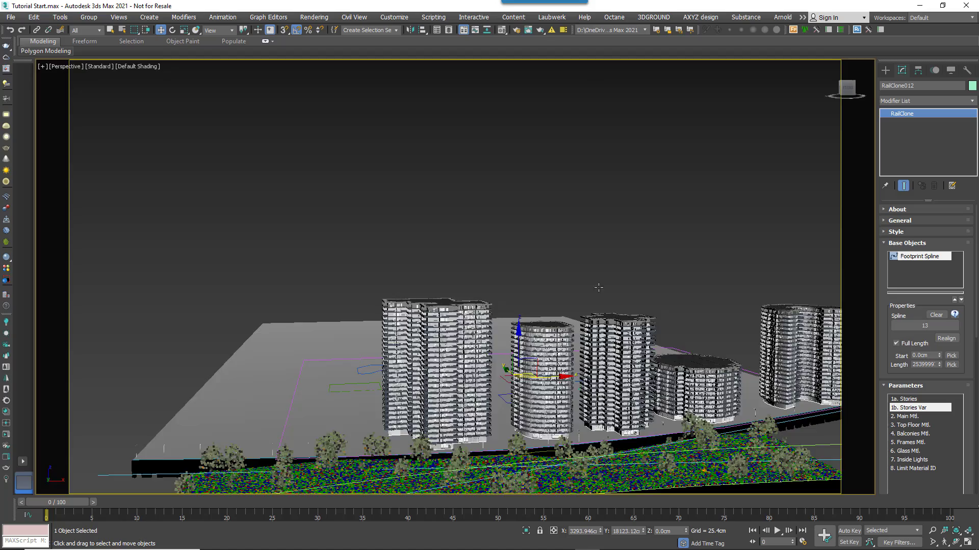
{"action": "left_click_drag", "start_coordinate": [600, 287], "coordinate": [515, 255]}
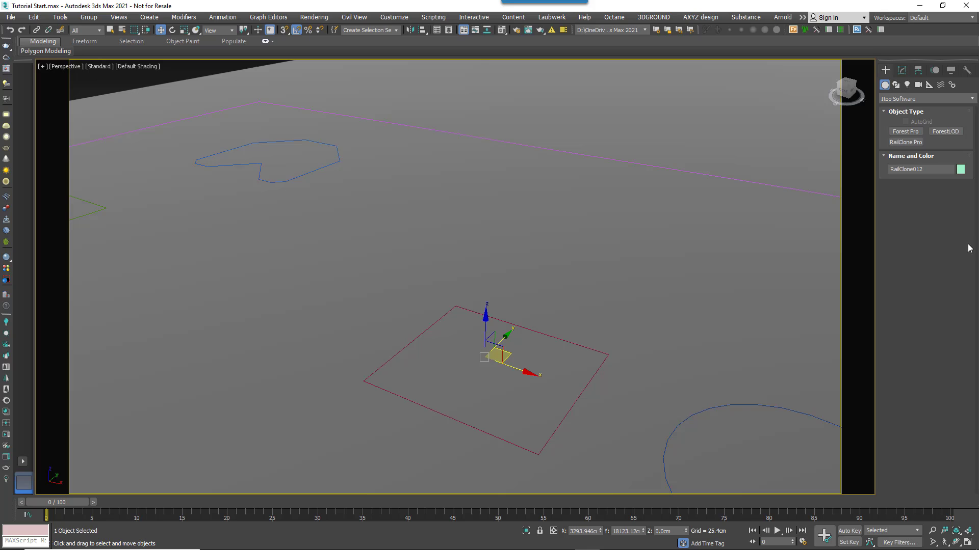
{"action": "mouse_move", "coordinate": [905, 142]}
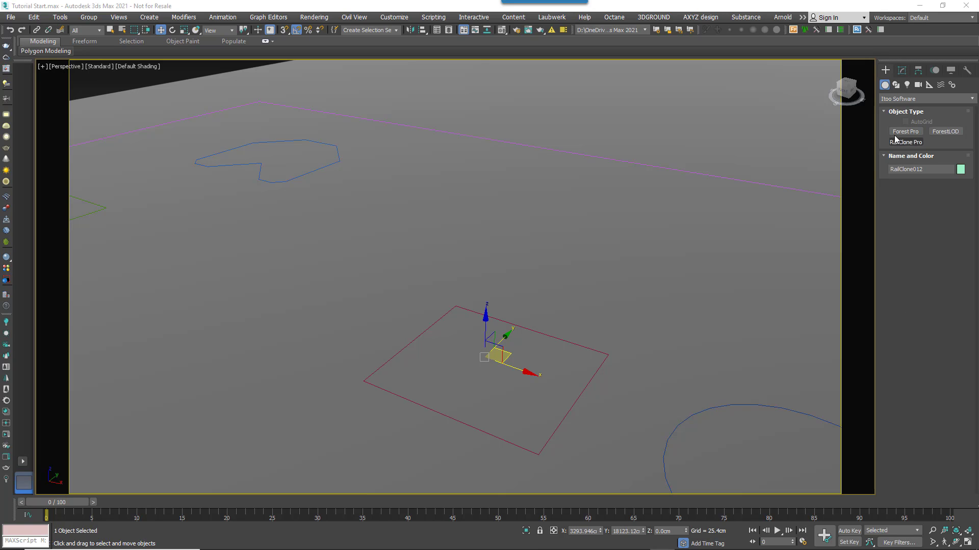
Create an X-braced RailClone tower with X Verticals 0, Stories 20/10 and X Horizontal Count 2/0.
{"action": "left_click", "coordinate": [905, 142]}
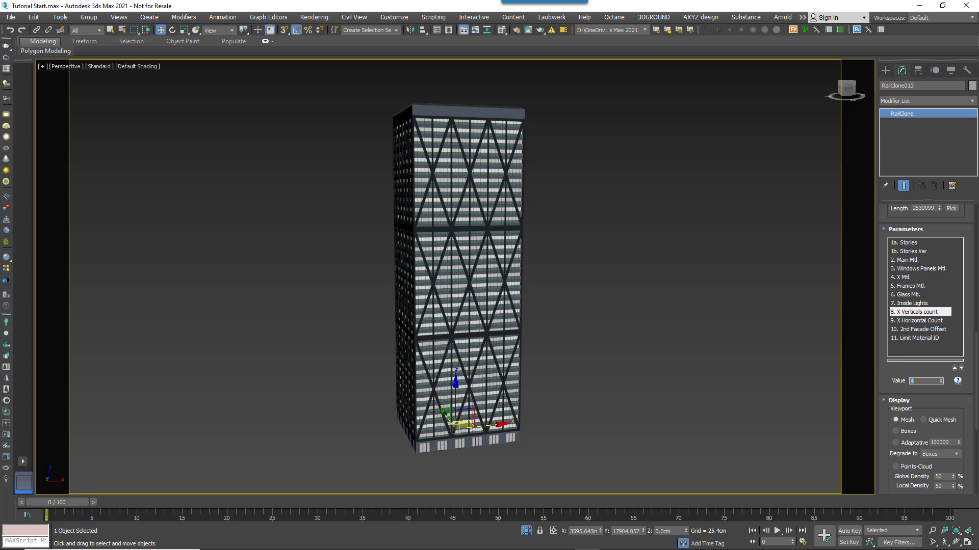
{"action": "type", "text": "0"}
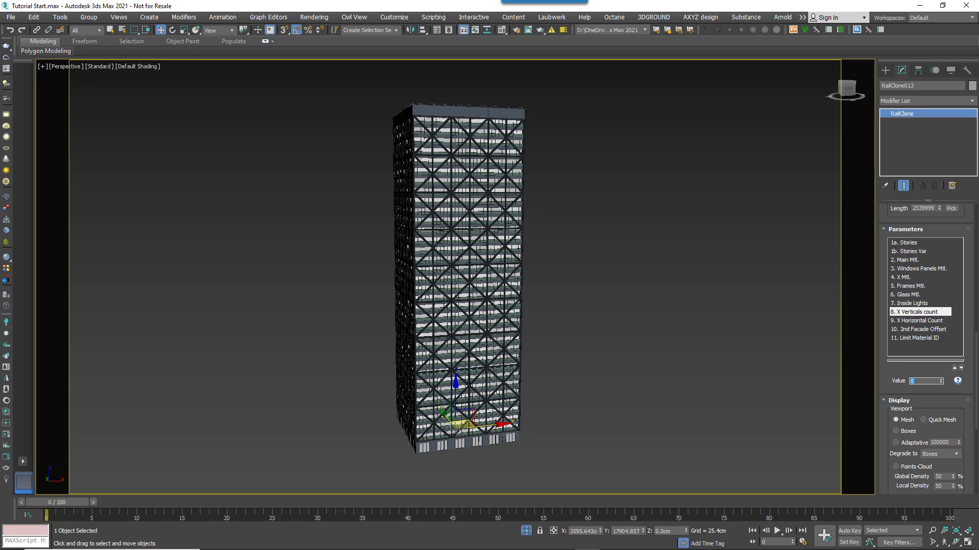
{"action": "left_click", "coordinate": [907, 242]}
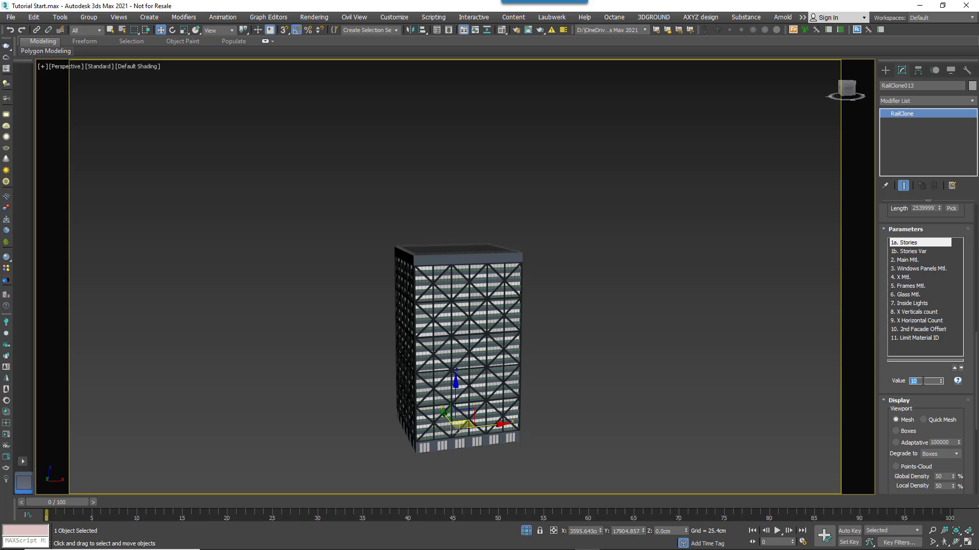
{"action": "type", "text": "20"}
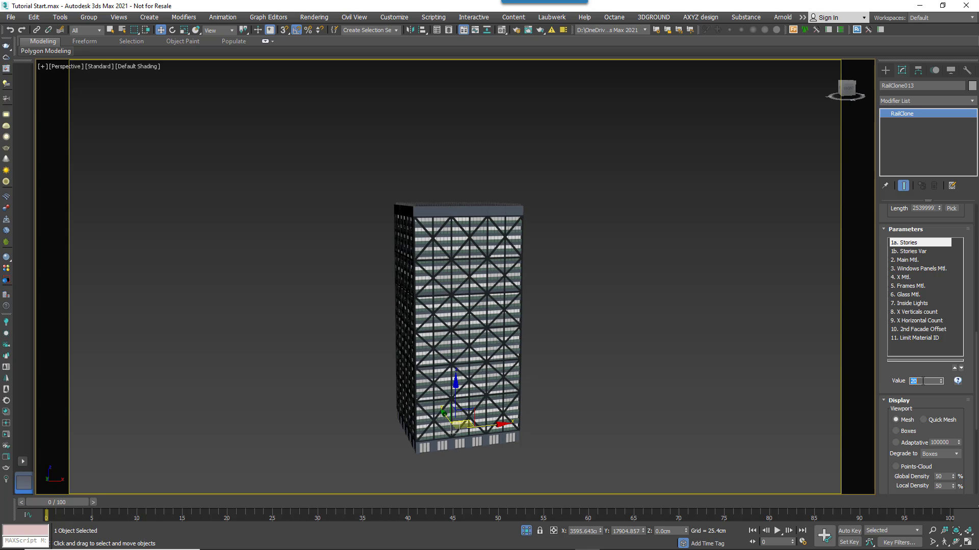
{"action": "type", "text": "10"}
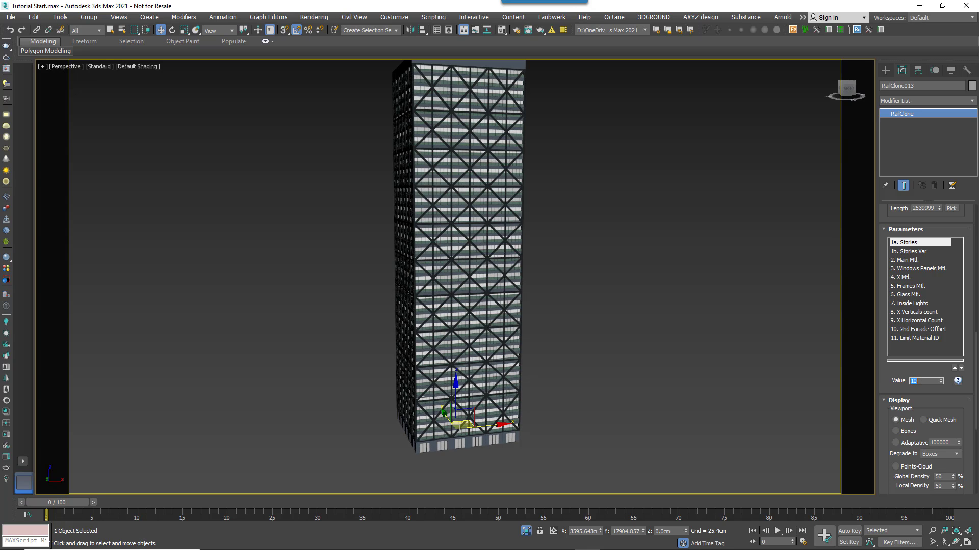
{"action": "left_click", "coordinate": [917, 320]}
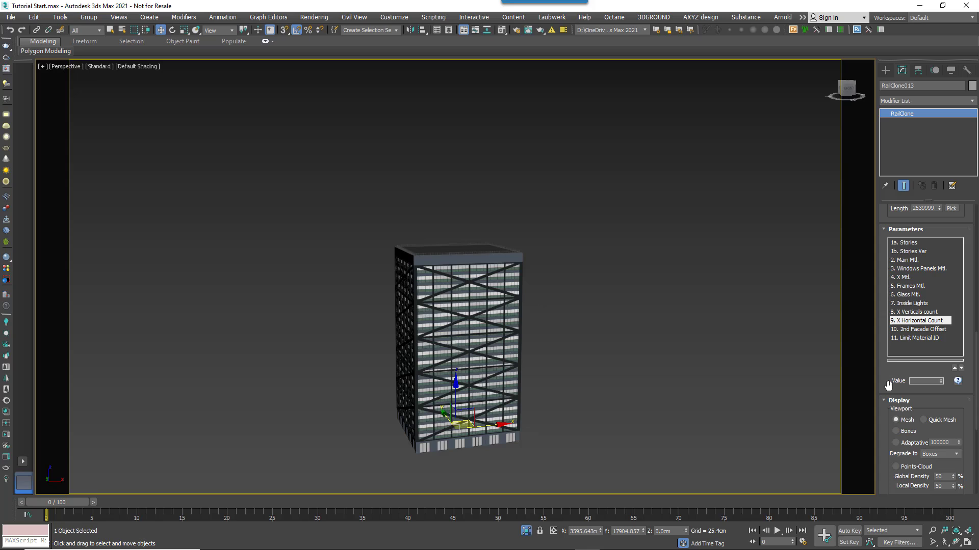
{"action": "type", "text": "2"}
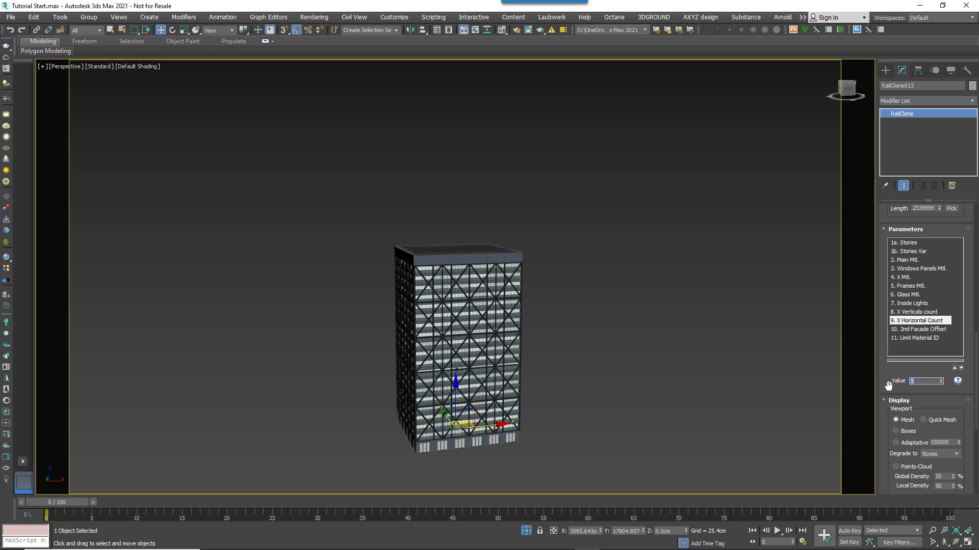
{"action": "type", "text": "0.0cm"}
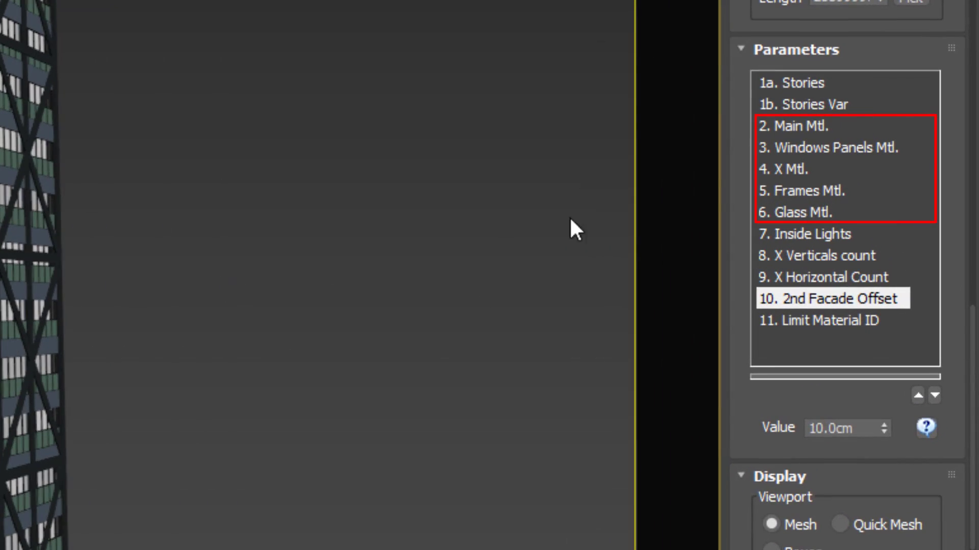
{"action": "mouse_move", "coordinate": [824, 215]}
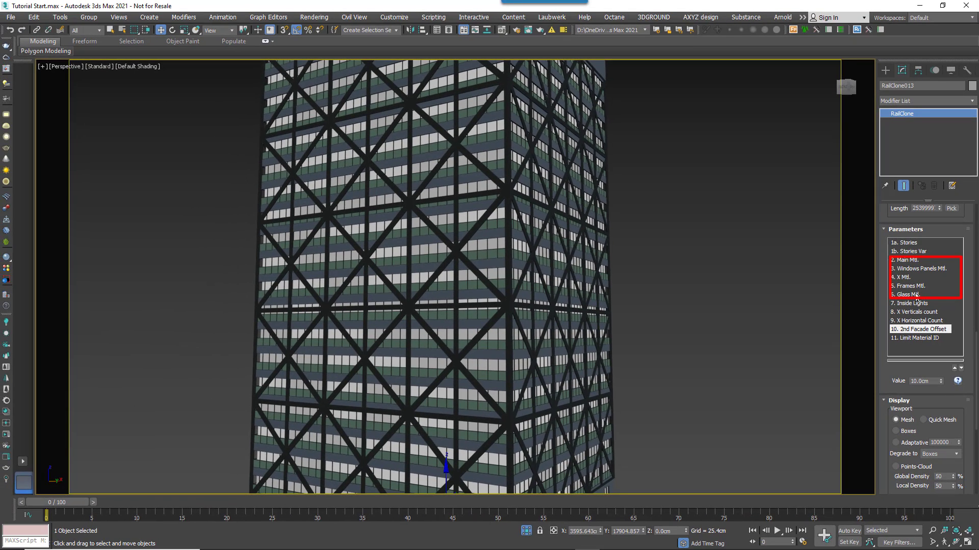
Review the Frames and Glass material help notes, then set the 4. X Mtl. value to 31.
{"action": "left_click", "coordinate": [914, 285]}
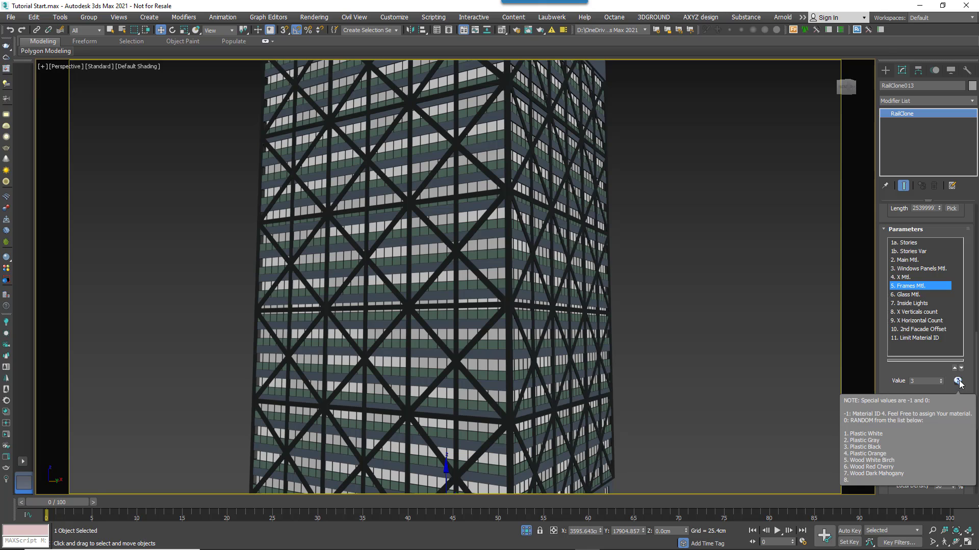
{"action": "left_click", "coordinate": [959, 380]}
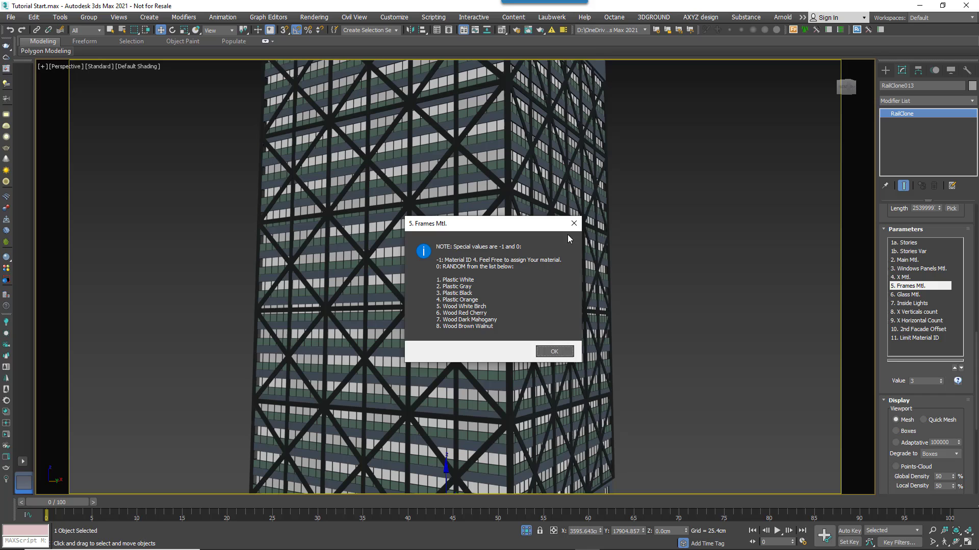
{"action": "left_click", "coordinate": [552, 351]}
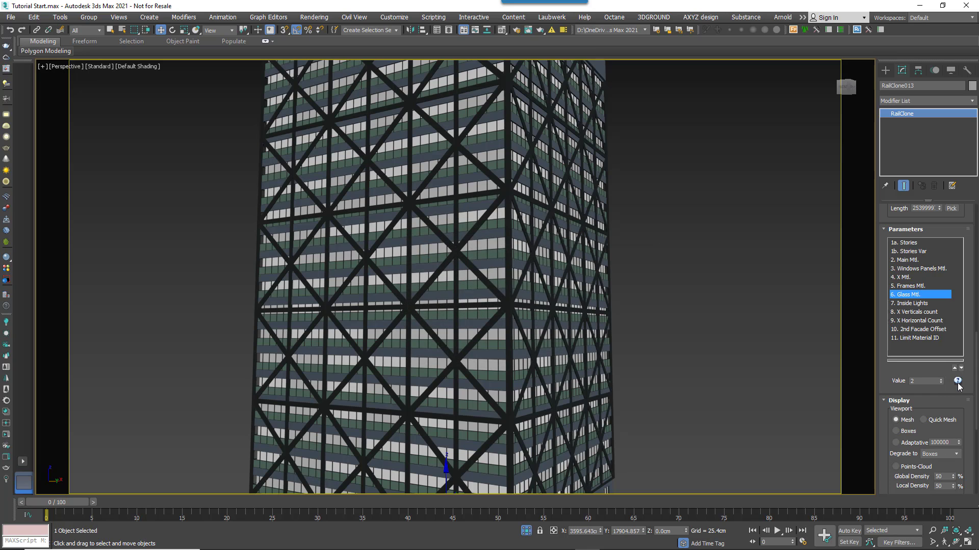
{"action": "left_click", "coordinate": [958, 380]}
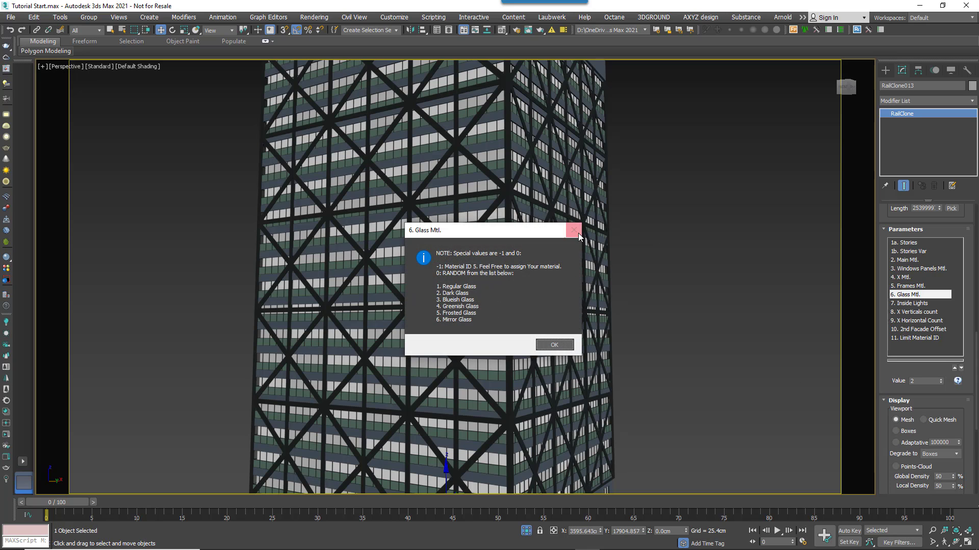
{"action": "left_click", "coordinate": [552, 345]}
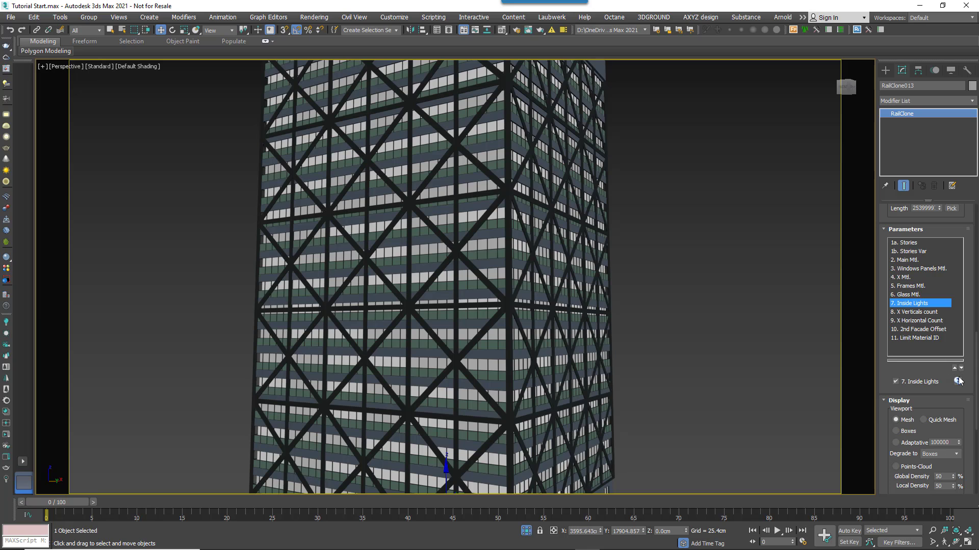
{"action": "left_click", "coordinate": [918, 286]}
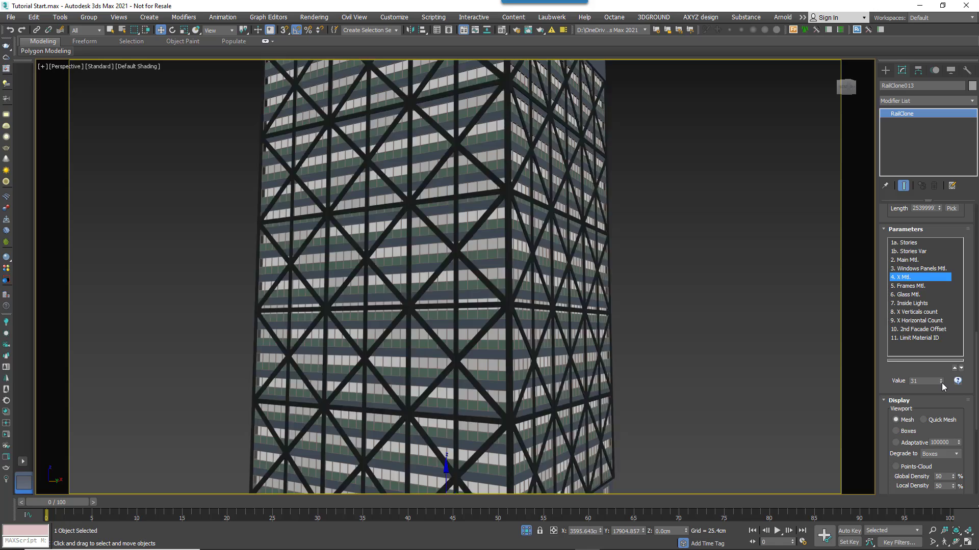
{"action": "left_click", "coordinate": [917, 268]}
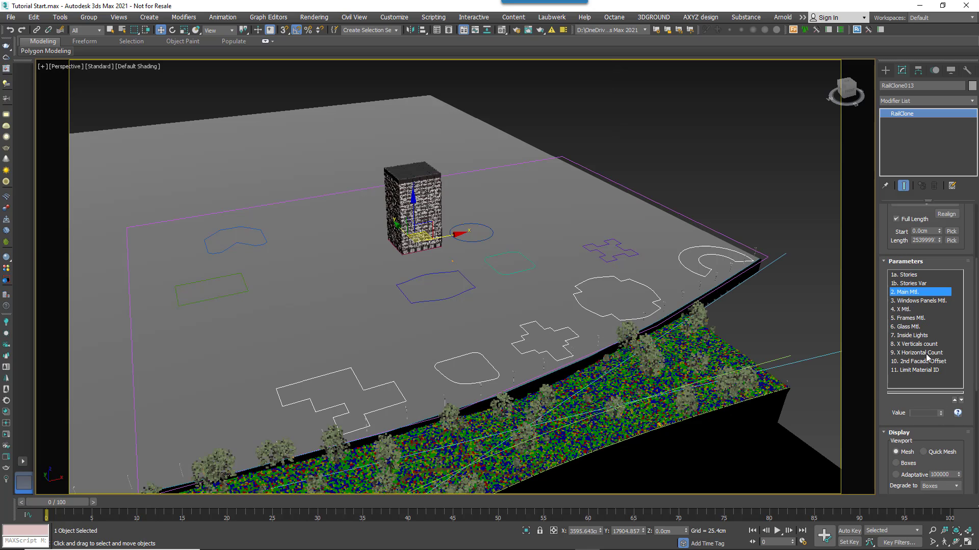
Inspect the Windows Panels, X, Frames and Glass Mtl. parameters and view through a physical camera.
{"action": "left_click", "coordinate": [919, 299]}
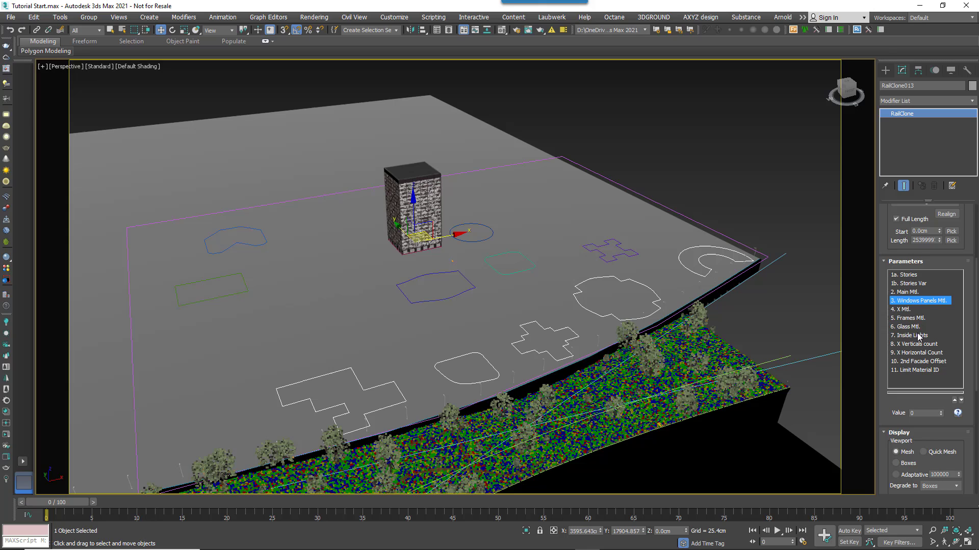
{"action": "left_click", "coordinate": [916, 309]}
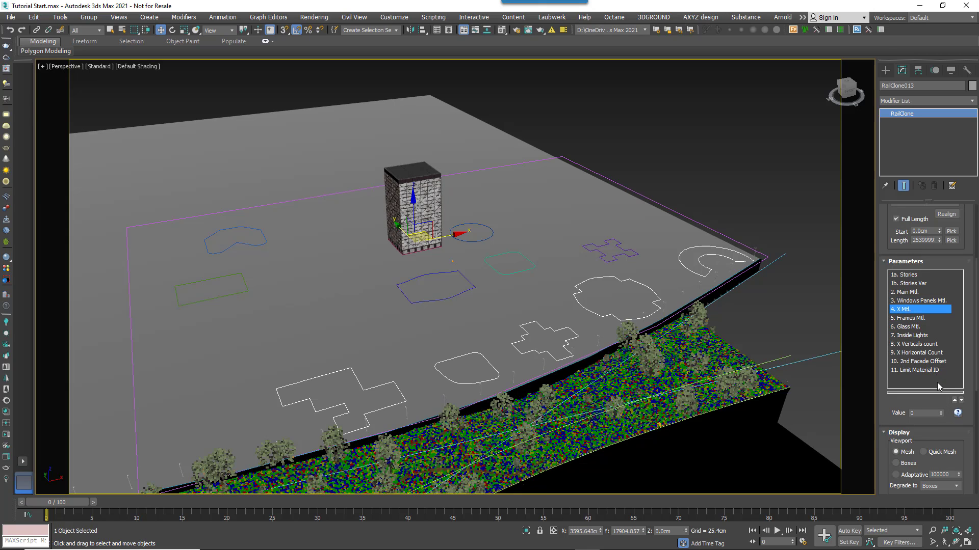
{"action": "left_click", "coordinate": [911, 318]}
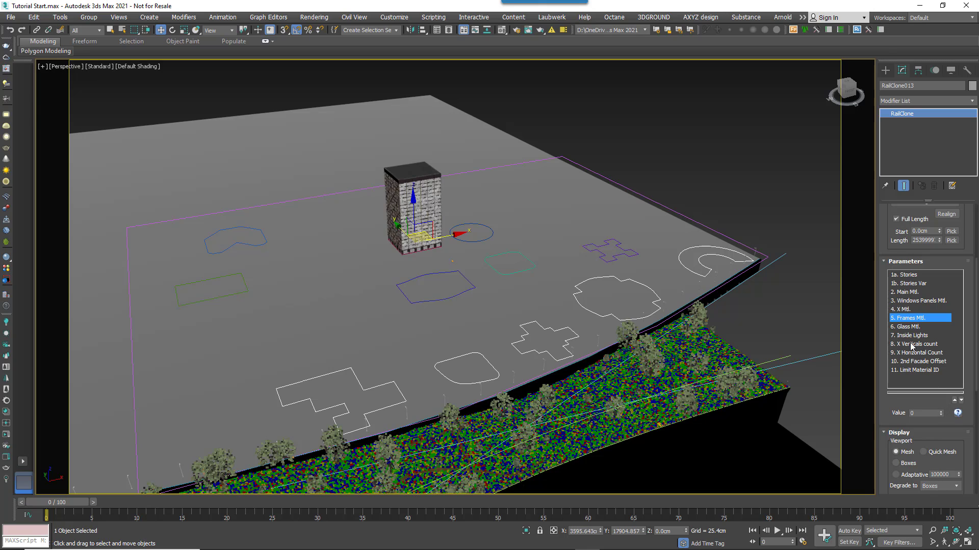
{"action": "left_click", "coordinate": [911, 326]}
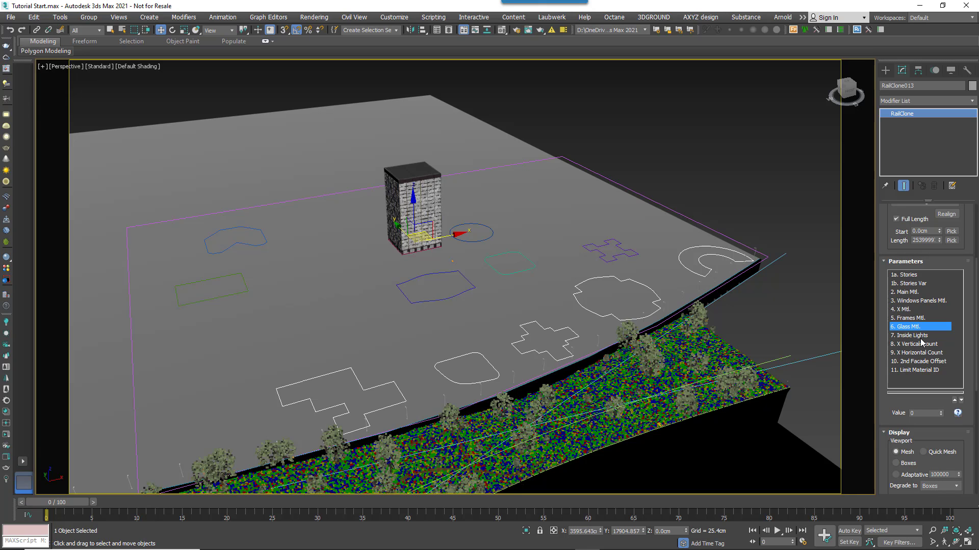
{"action": "mouse_move", "coordinate": [916, 322]}
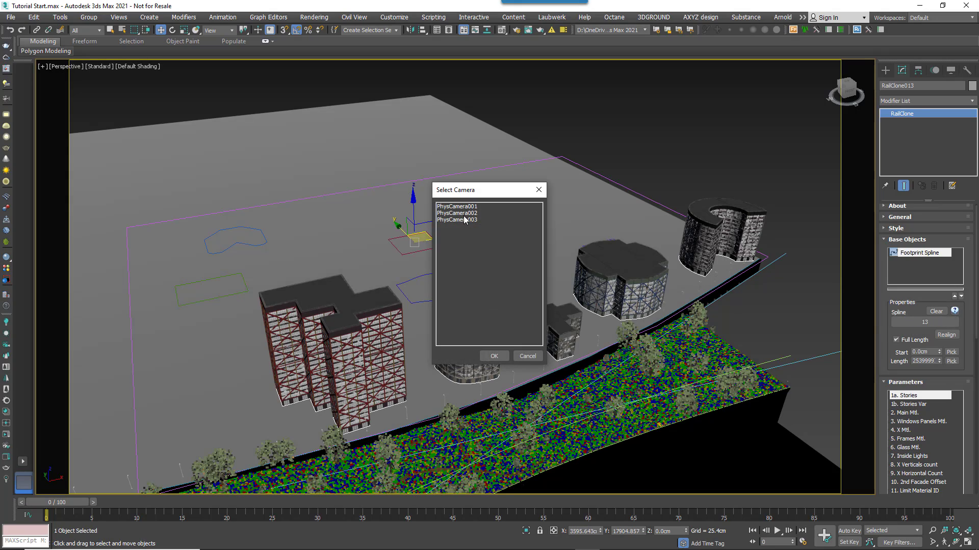
{"action": "left_click", "coordinate": [494, 355]}
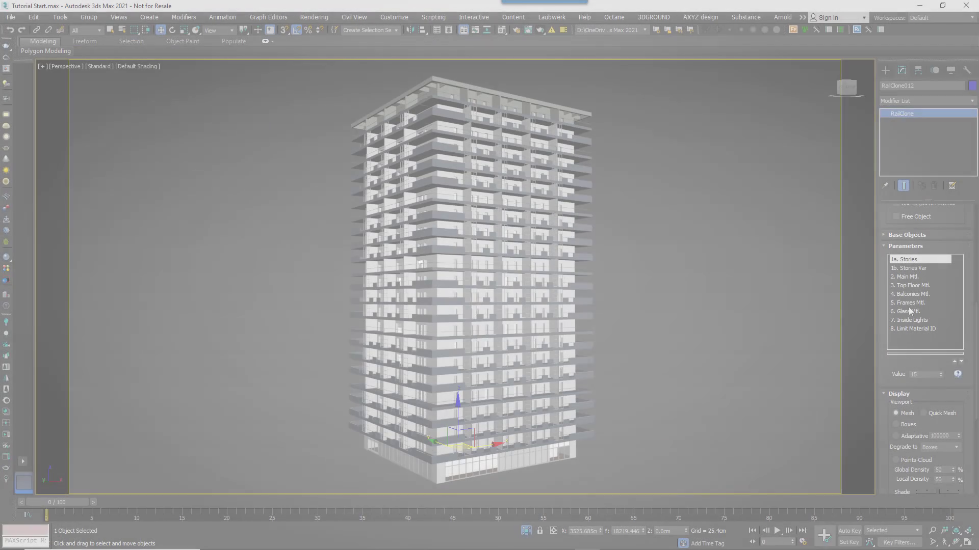
Set Top Floor Mtl. and Main Mtl. to -1 for the custom multi-material, reviewing the help note.
{"action": "left_click", "coordinate": [908, 312]}
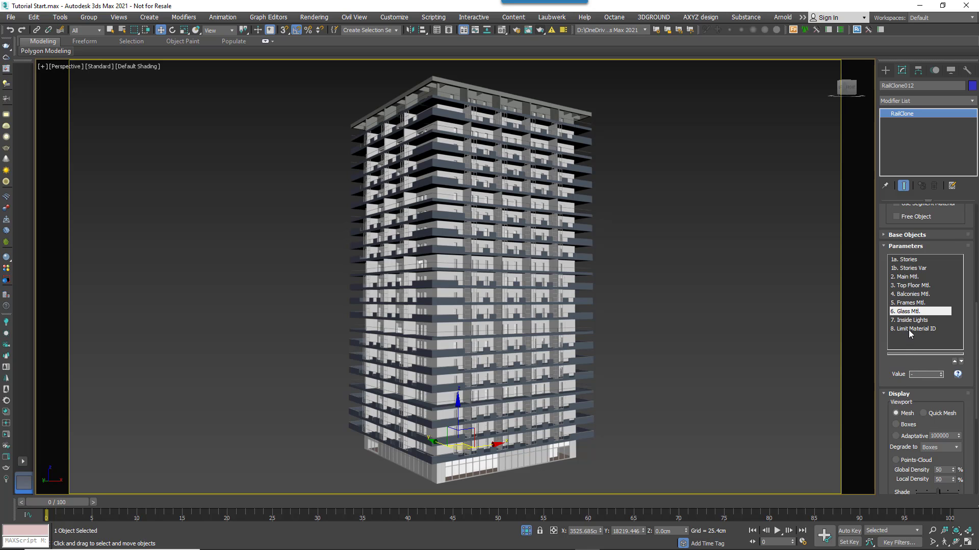
{"action": "left_click", "coordinate": [911, 302]}
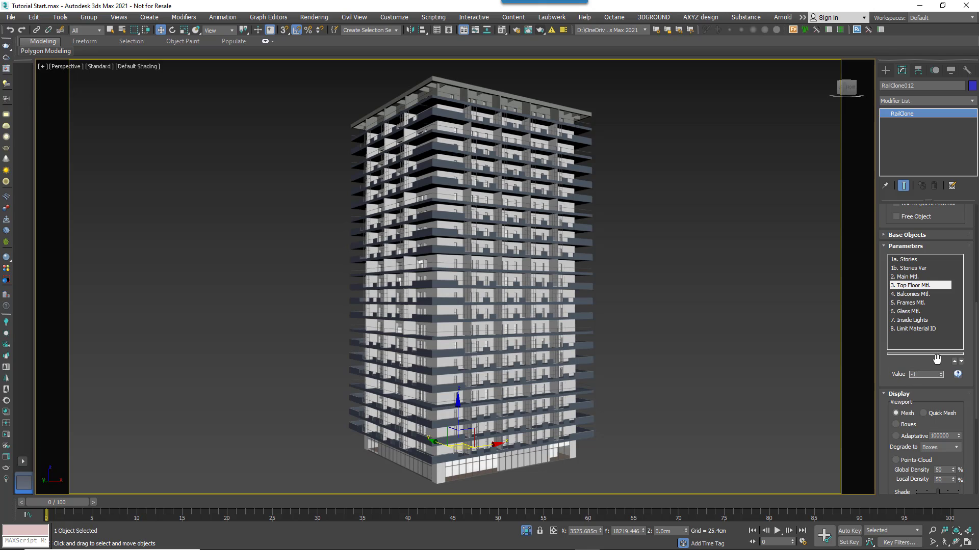
{"action": "left_click", "coordinate": [915, 276]}
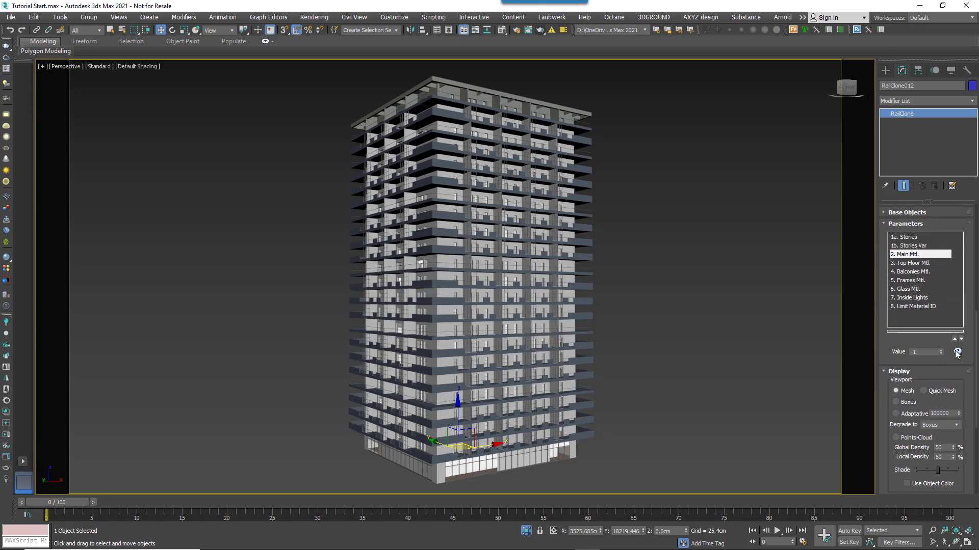
{"action": "left_click", "coordinate": [957, 352]}
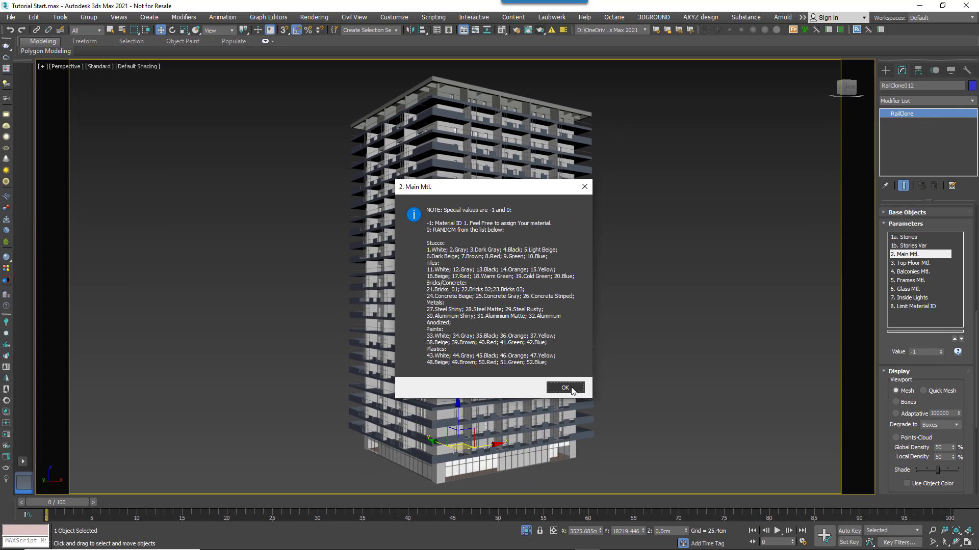
{"action": "left_click", "coordinate": [564, 387]}
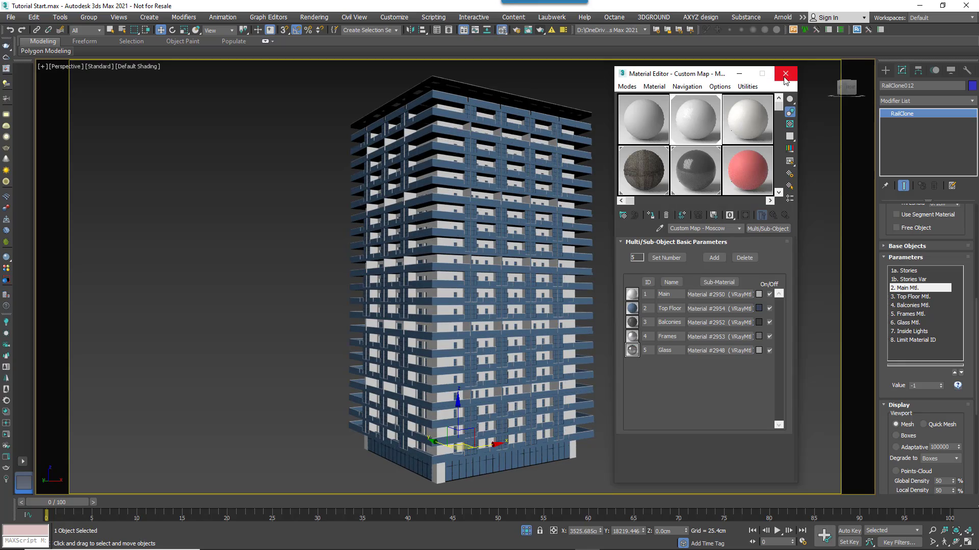
{"action": "left_click", "coordinate": [785, 73]}
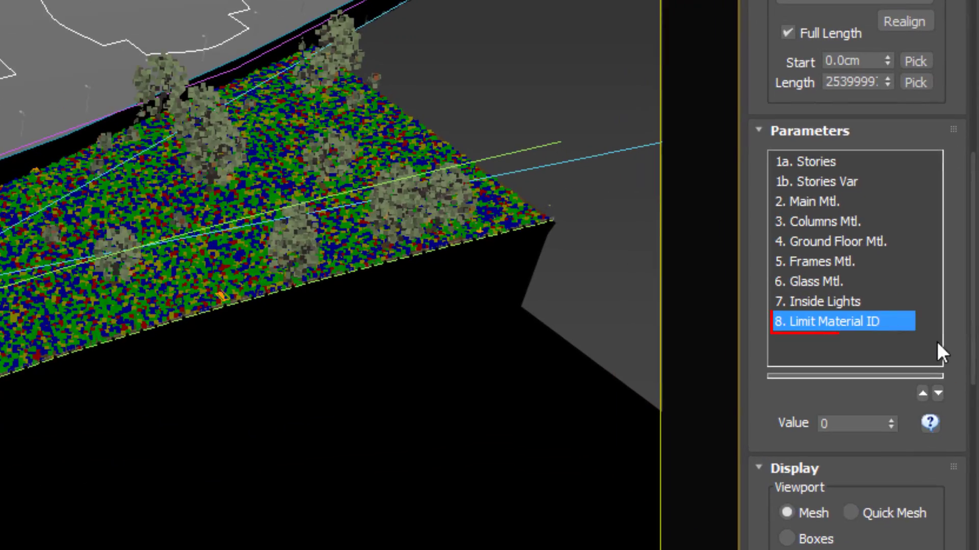
Select Limit Material ID and assign a material ID to six footprint splines via Set ID.
{"action": "left_click", "coordinate": [843, 321]}
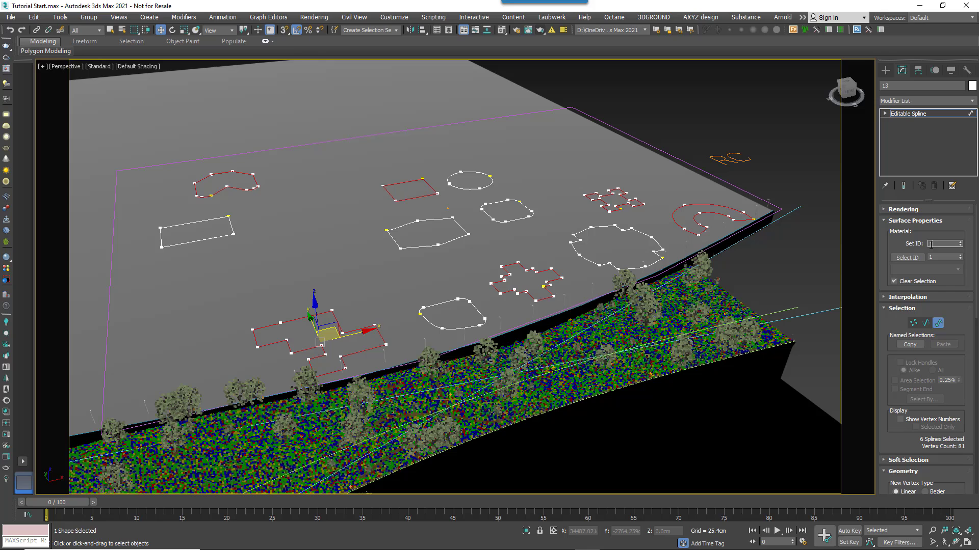
{"action": "left_click", "coordinate": [960, 241]}
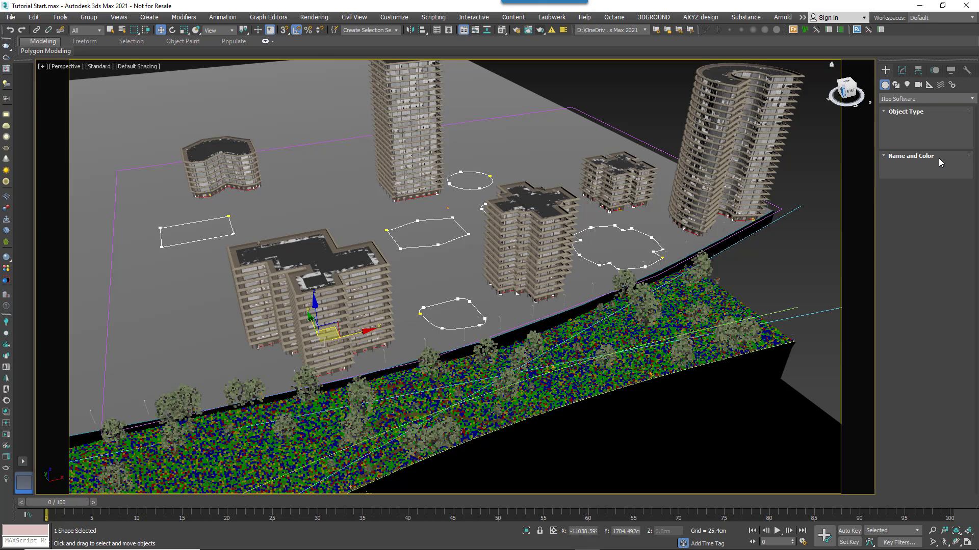
Place a new RailClone Pro object and load the Los Angeles building style onto it.
{"action": "left_click", "coordinate": [905, 142]}
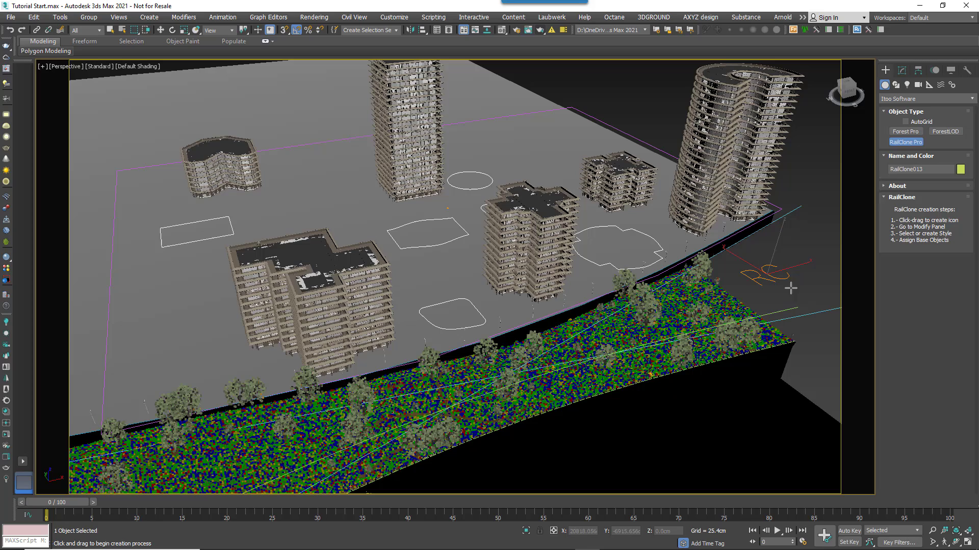
{"action": "left_click", "coordinate": [894, 68]}
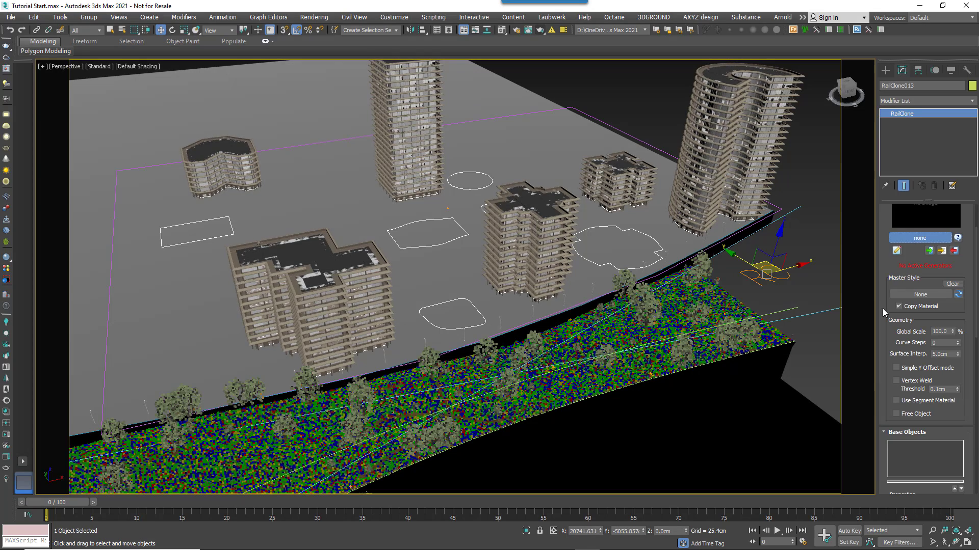
{"action": "left_click", "coordinate": [343, 224]}
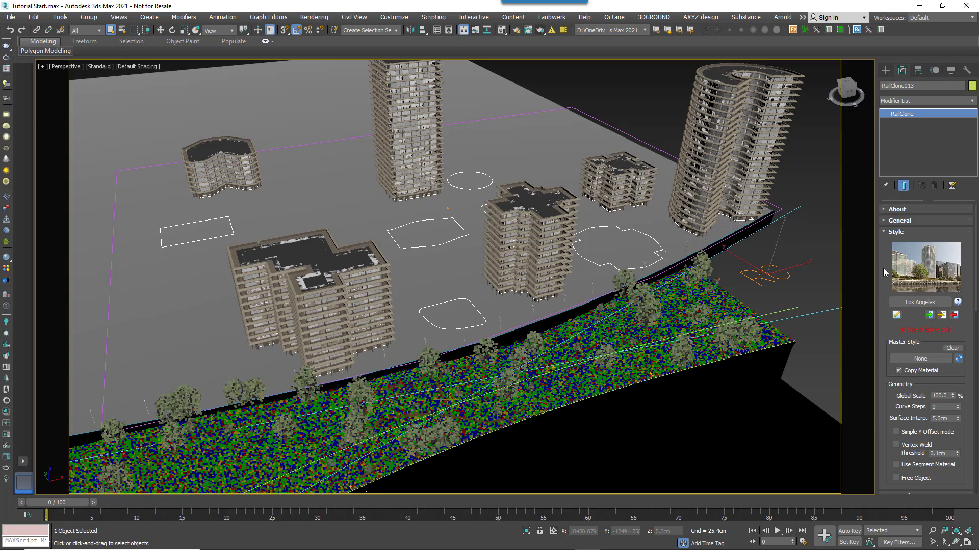
{"action": "left_click", "coordinate": [907, 243]}
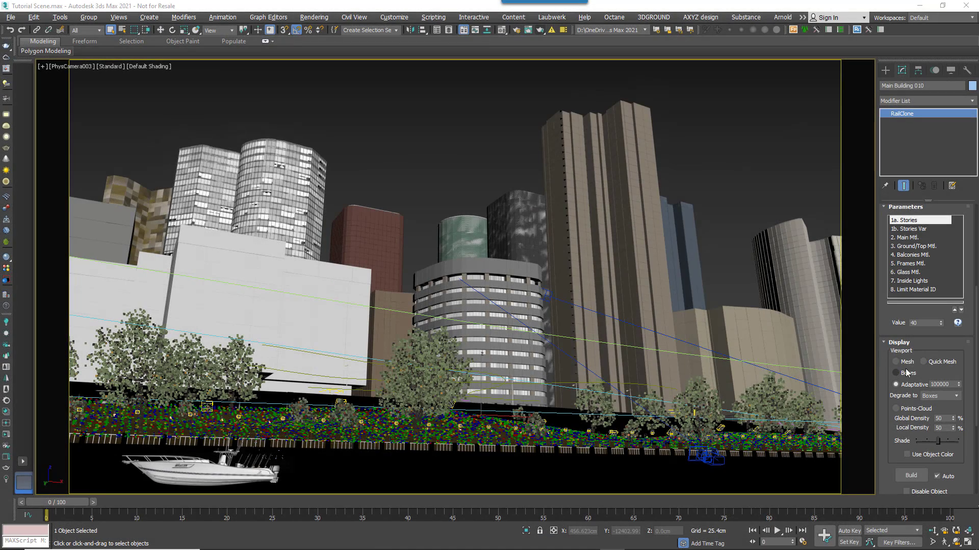
Render the PhysCamera003 riverside skyline with V-Ray into the Frame Buffer.
{"action": "left_click", "coordinate": [918, 282]}
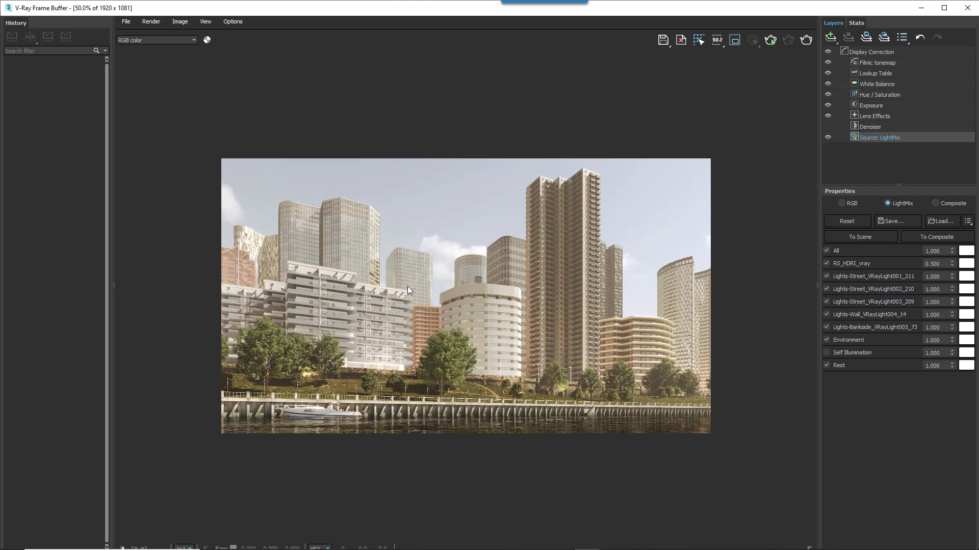
In LightMix, lower RS_HDRI to 0.060, boost Bankside lights, and toggle Self Illumination off for a night scene.
{"action": "left_click", "coordinate": [827, 352]}
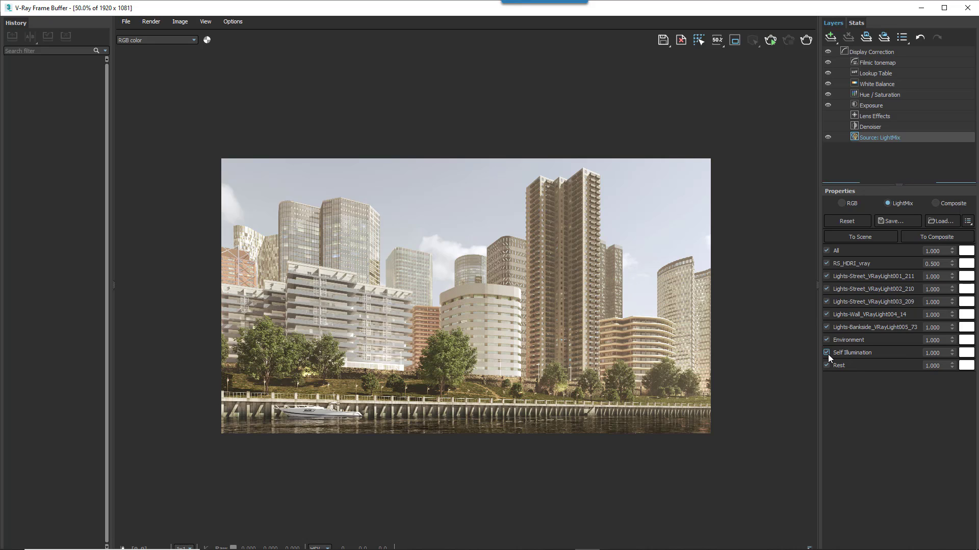
{"action": "left_click", "coordinate": [826, 353]}
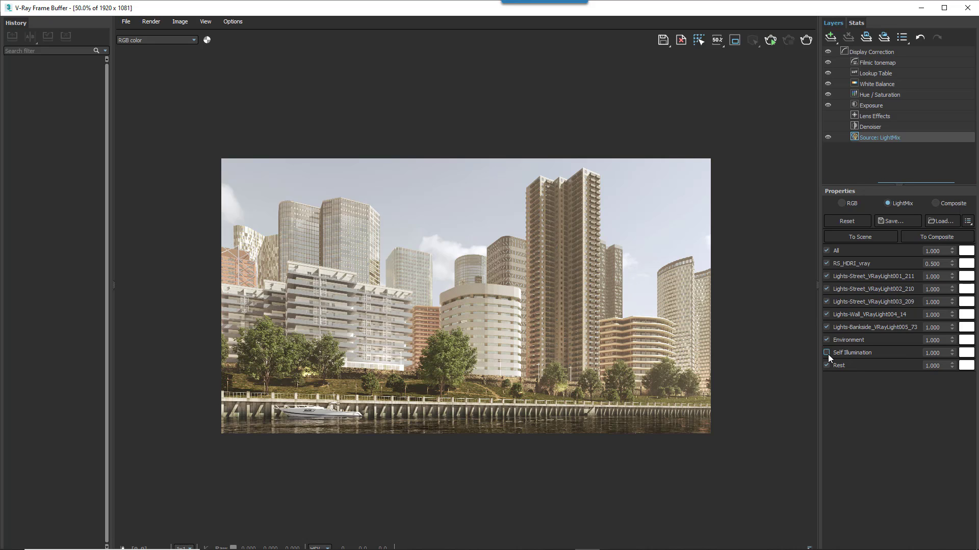
{"action": "left_click", "coordinate": [870, 105]}
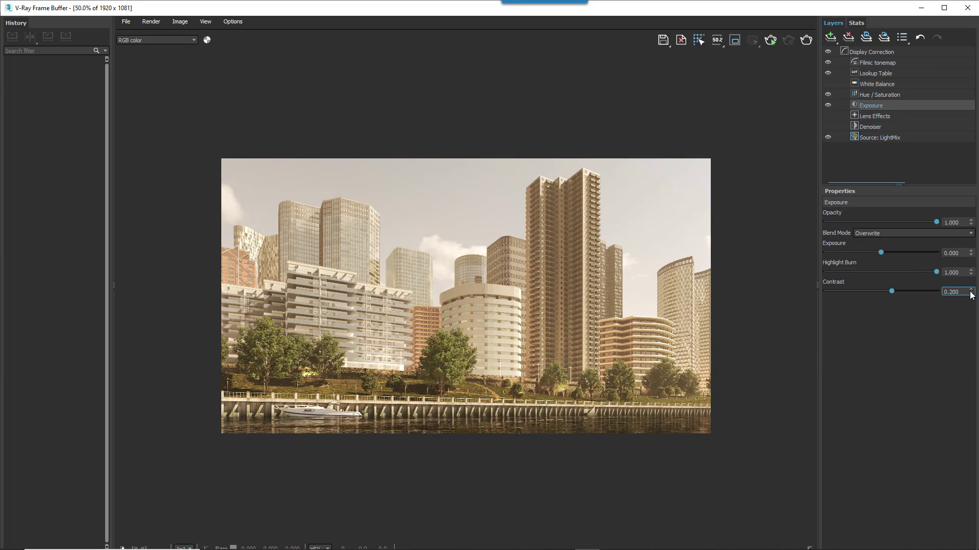
{"action": "left_click", "coordinate": [880, 136]}
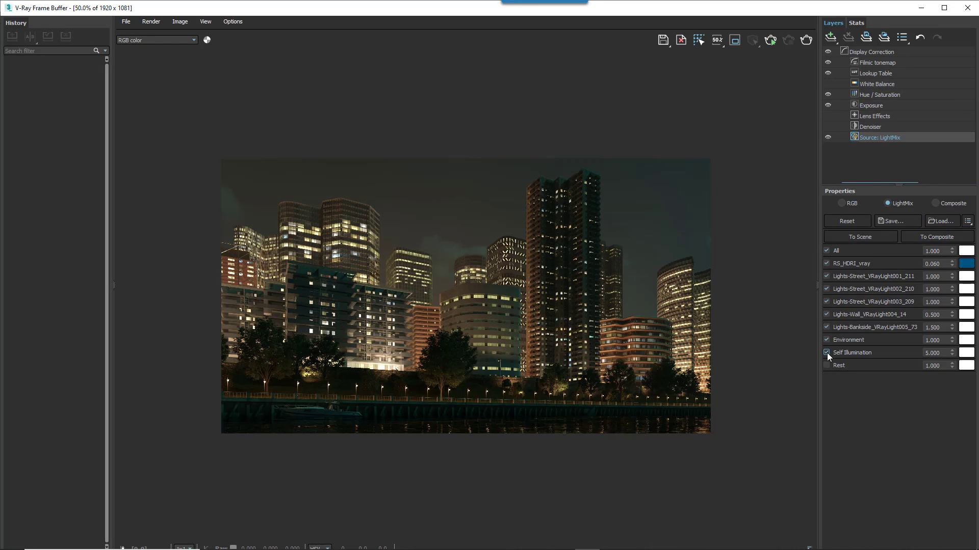
{"action": "left_click", "coordinate": [826, 353]}
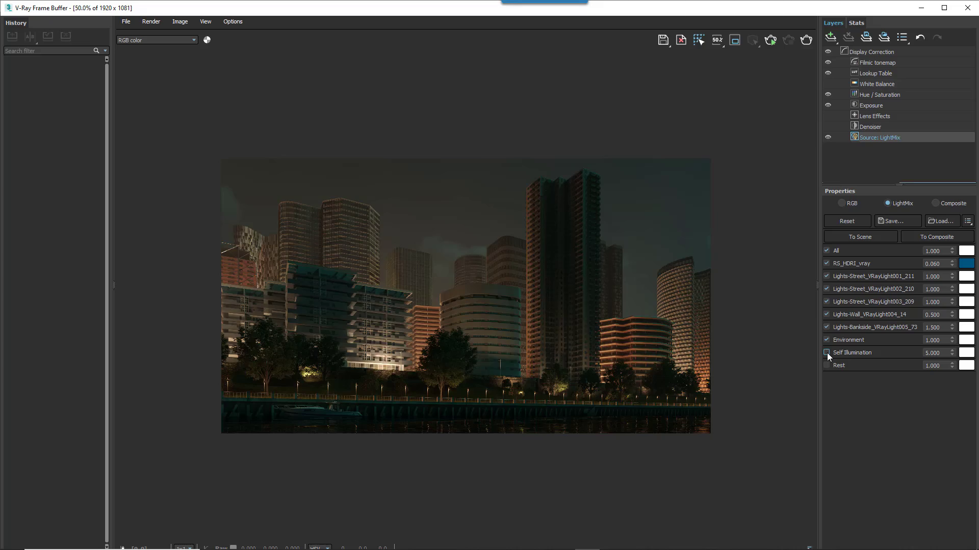